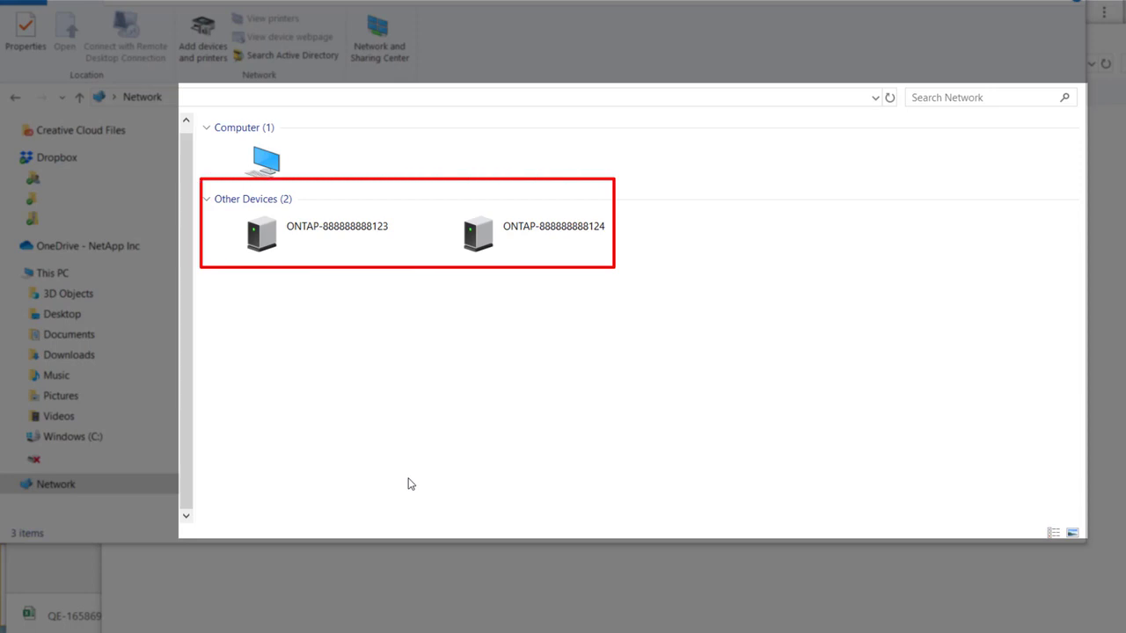
# Launch ONTAP System Manager from a discovered ONTAP device in the Network folder
pyautogui.click(336, 226)
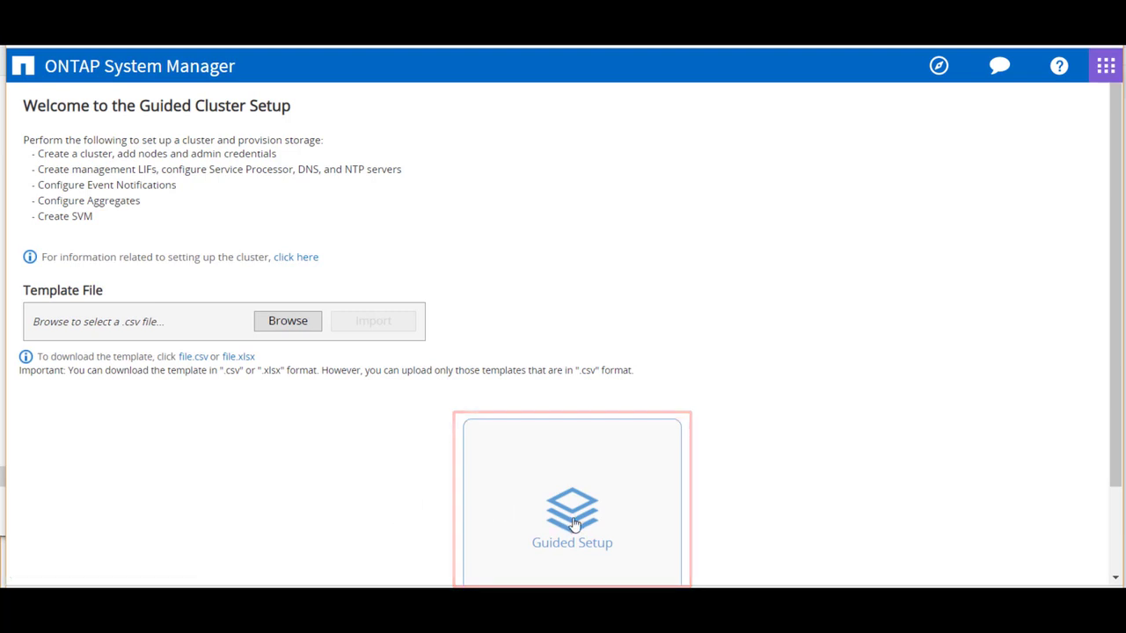
# Choose the Guided Setup tile to open the guided cluster configuration form
pyautogui.click(571, 519)
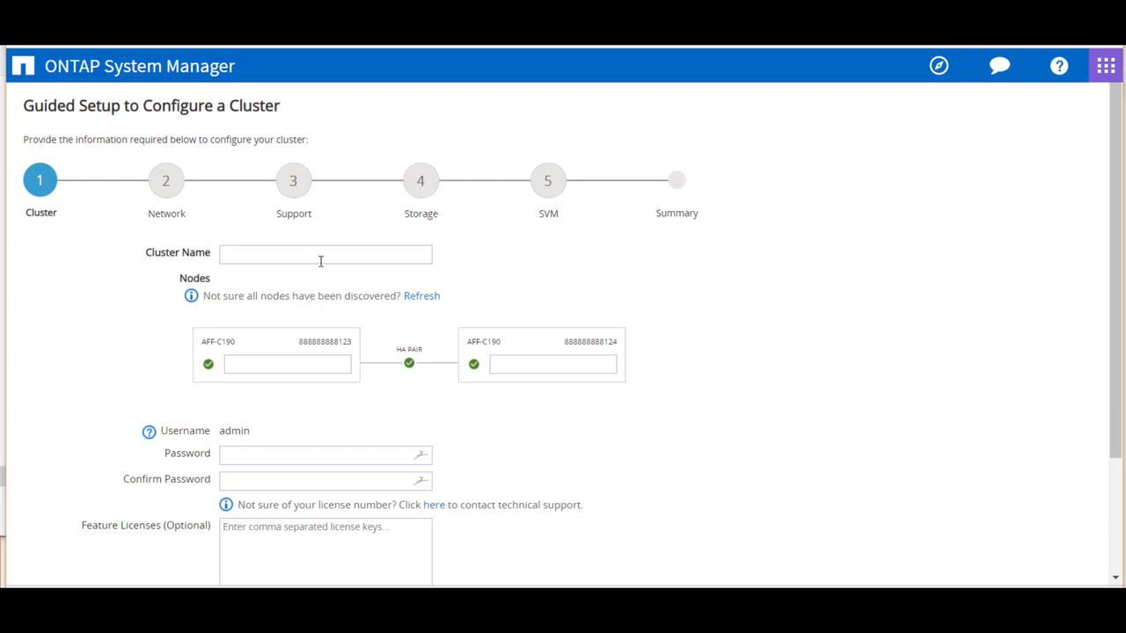
# Name the cluster license_test with nodes license_test_1 and license_test_2, set the password, and submit
pyautogui.write('license_test')
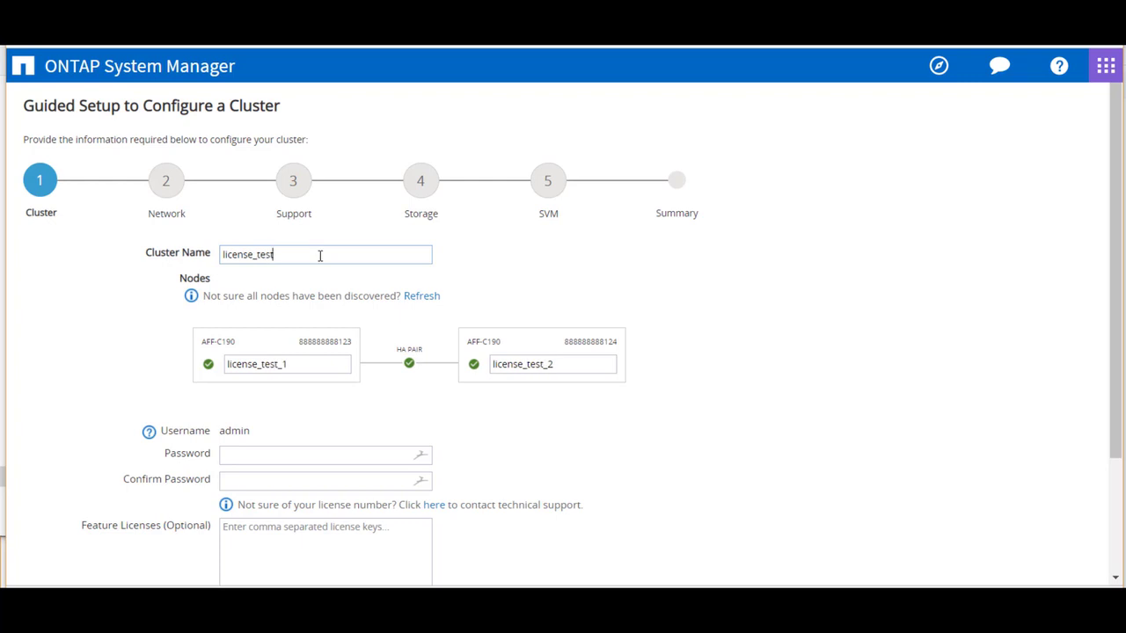
pyautogui.moveTo(253, 458)
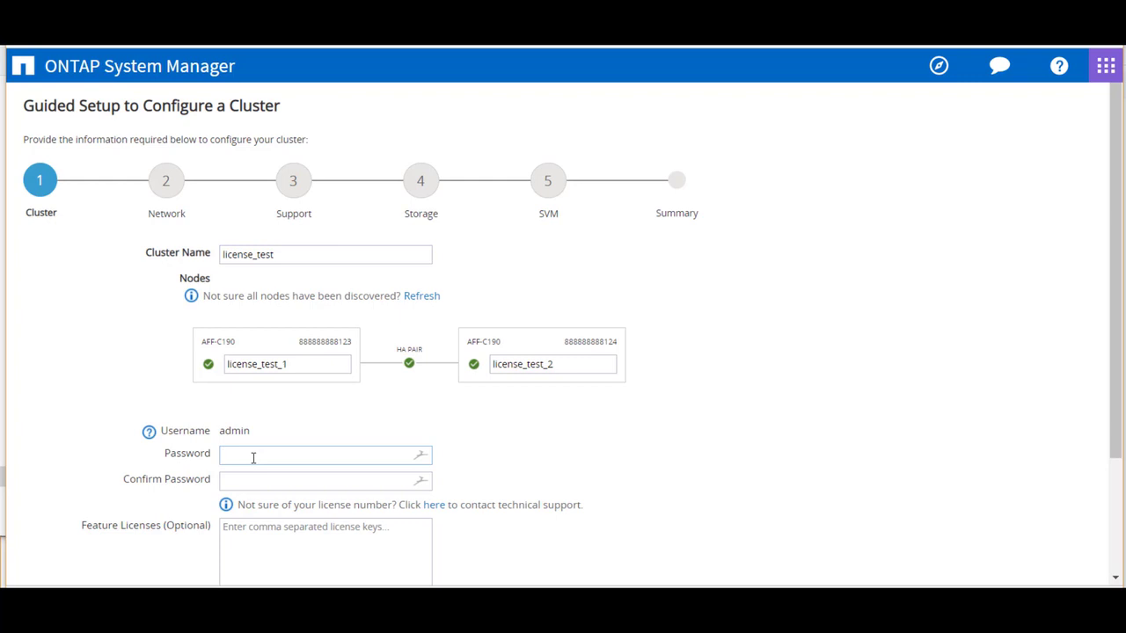
pyautogui.write('1')
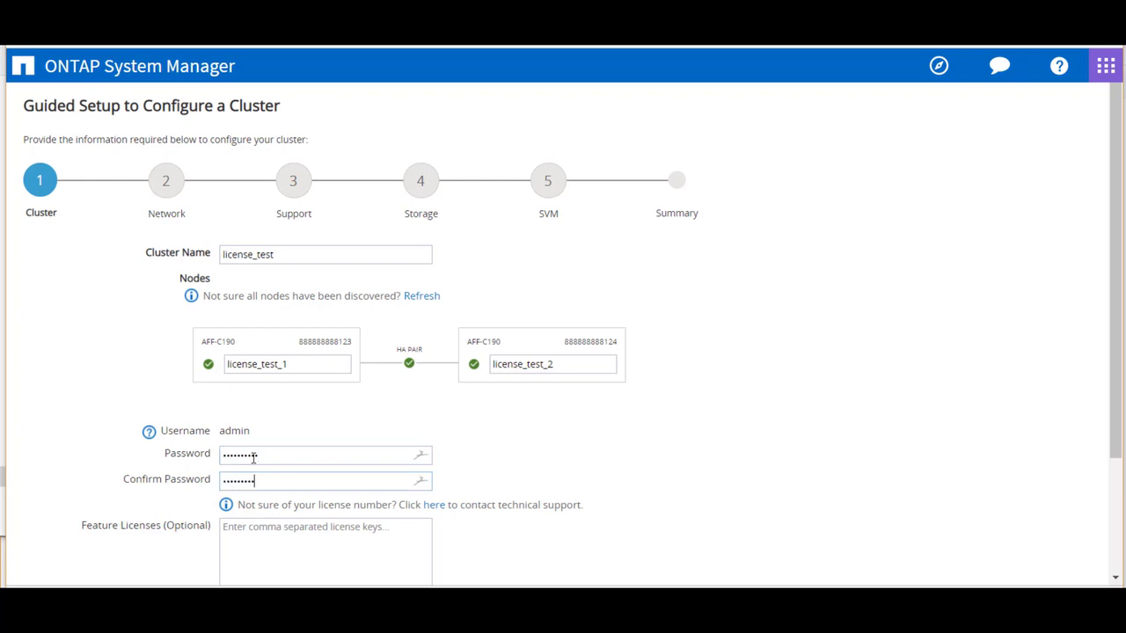
pyautogui.scroll(-3)
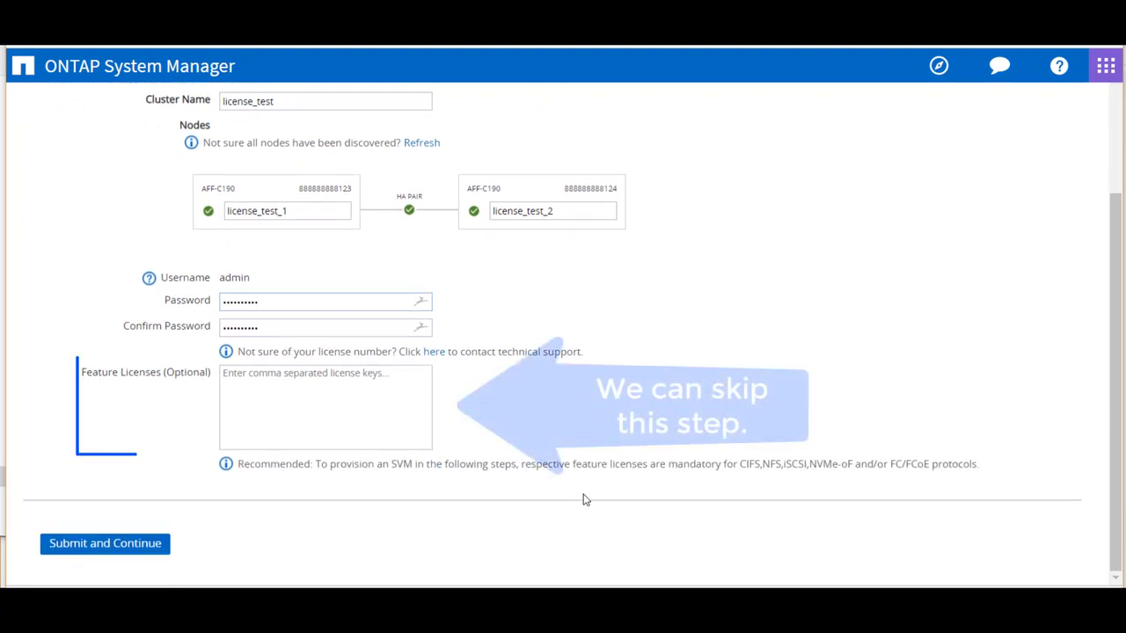
pyautogui.click(105, 543)
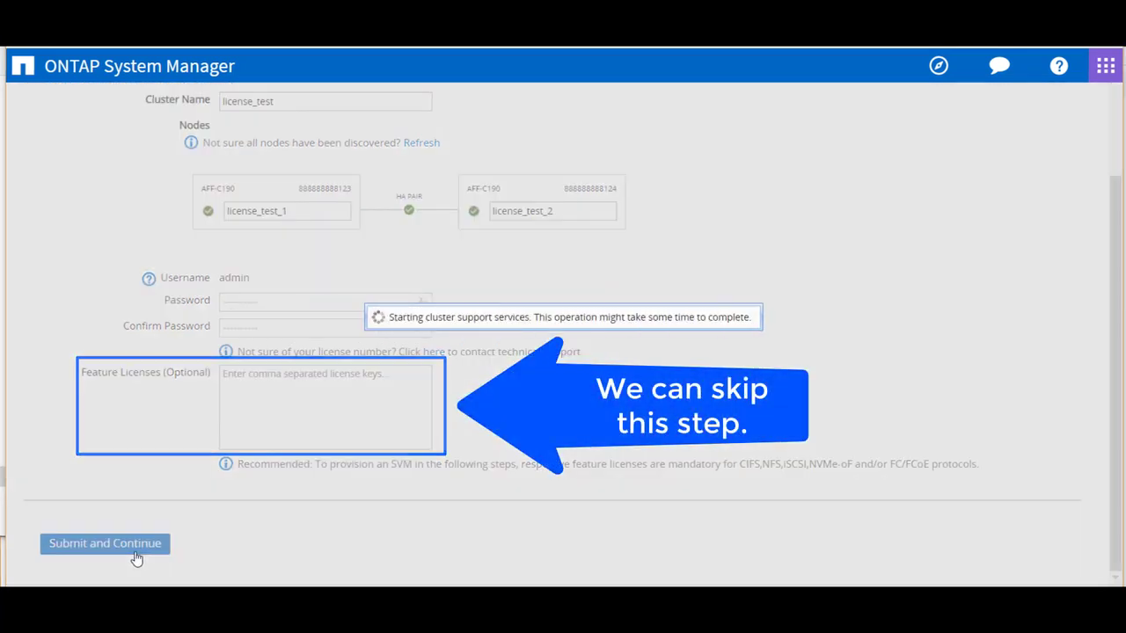
# Enter management IPs such as 192.168.41.12, netmask and gateway, and disable DNS and NTP details
pyautogui.click(104, 543)
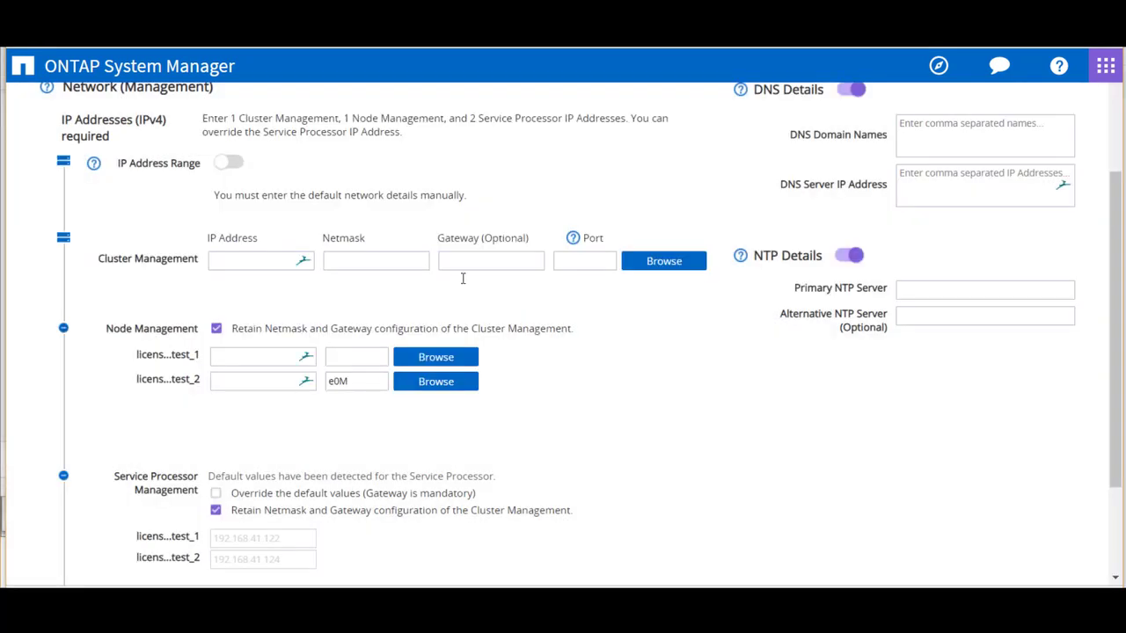
pyautogui.write('192.168.41.120')
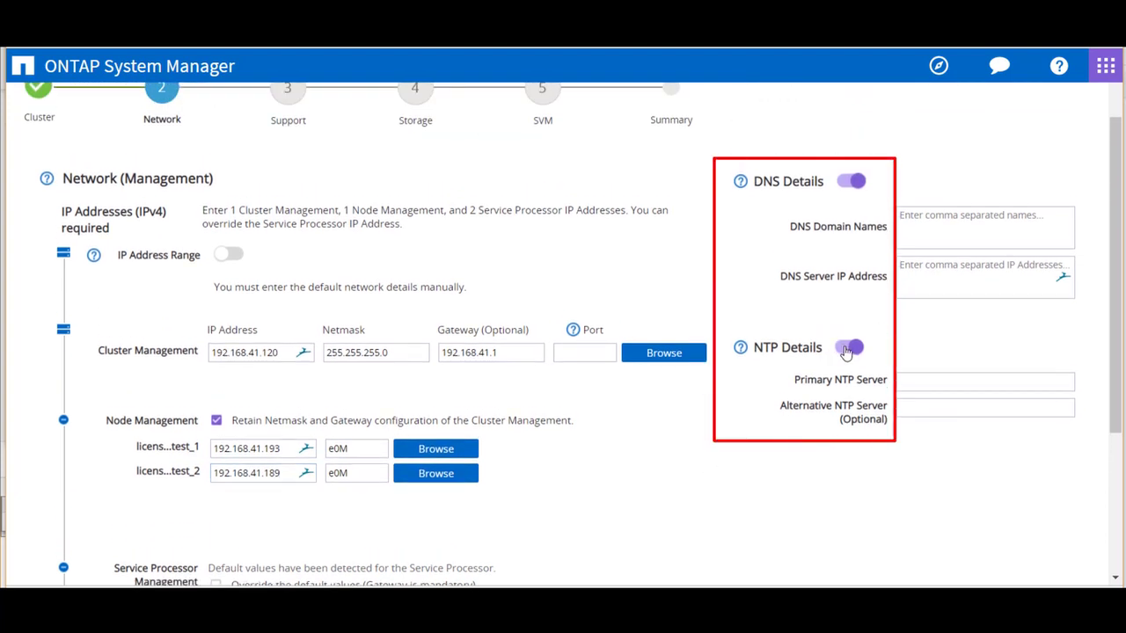
pyautogui.click(849, 182)
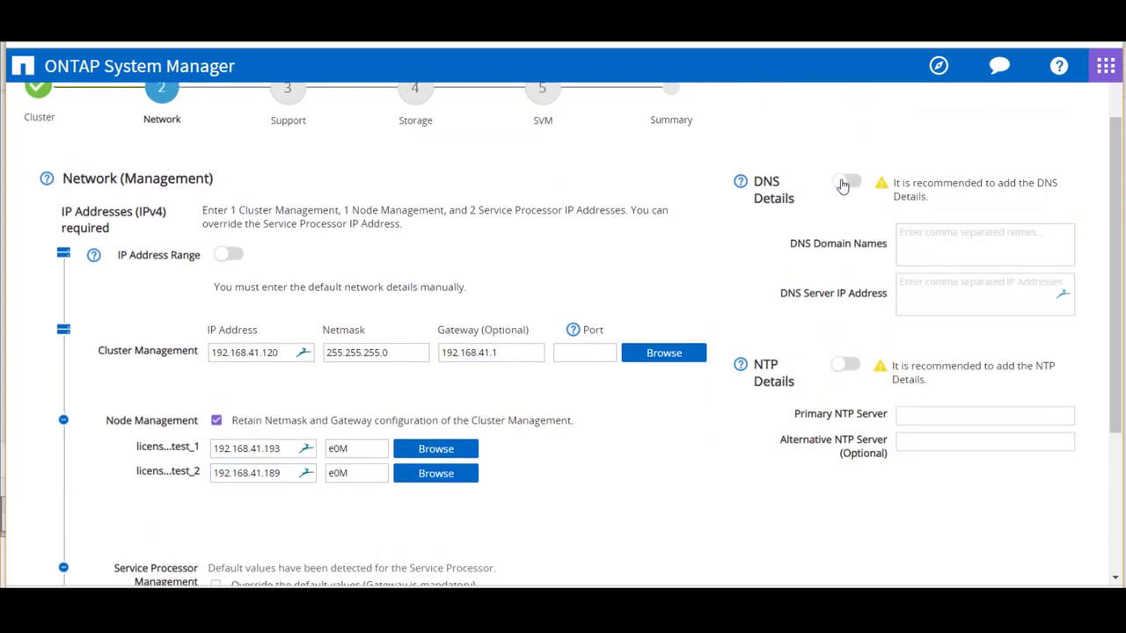
pyautogui.scroll(-3)
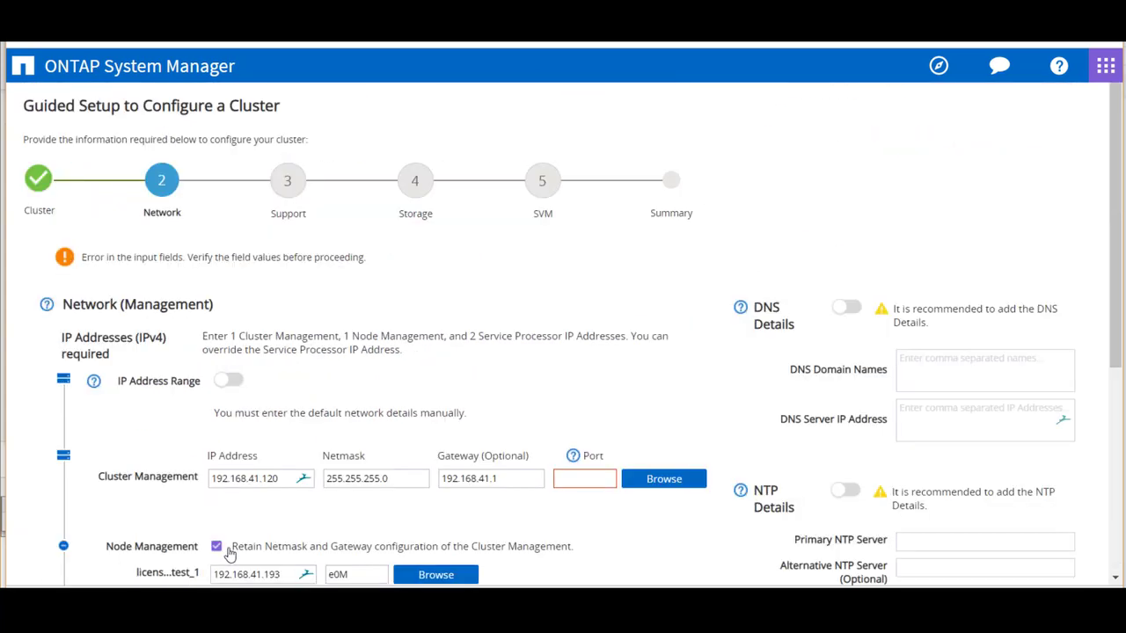
pyautogui.moveTo(564, 504)
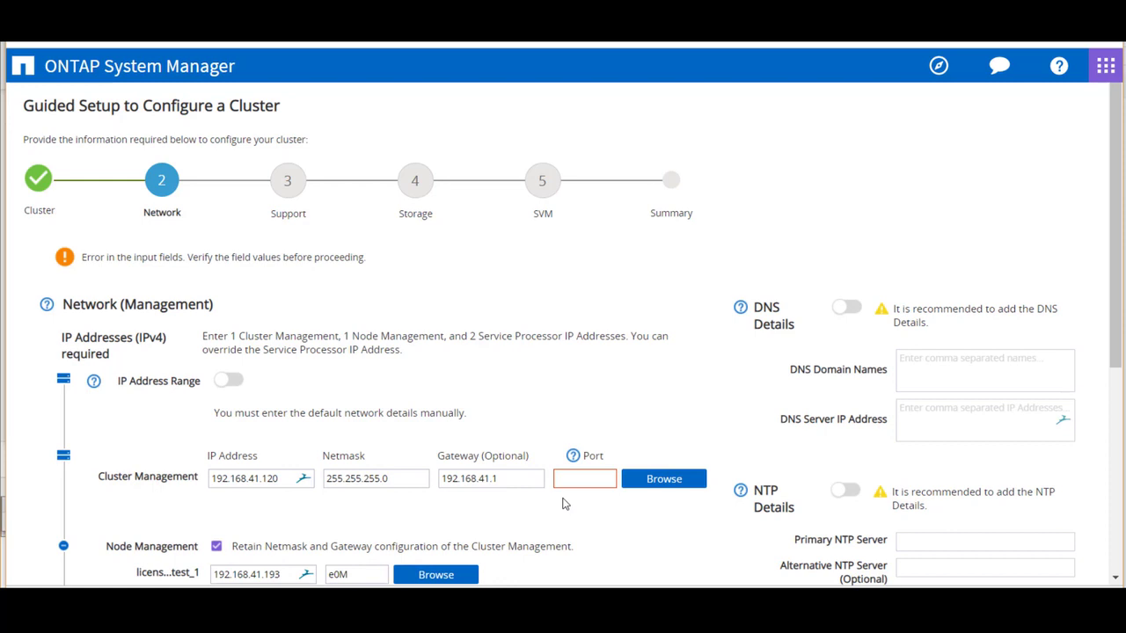
# Browse the available ports and assign e0M as the cluster management port
pyautogui.click(663, 479)
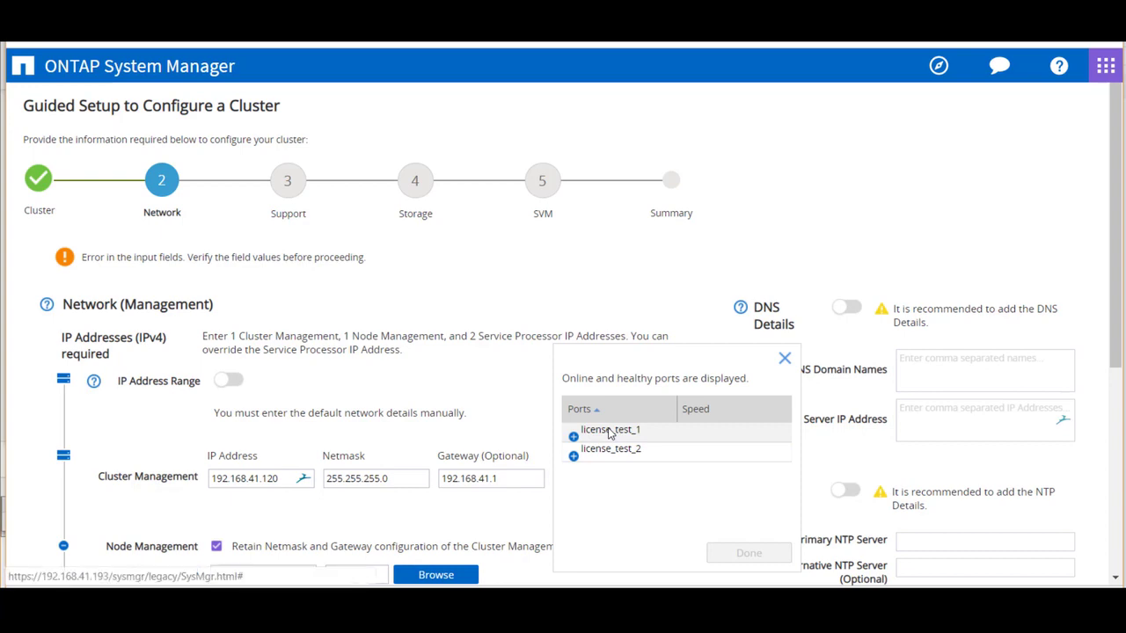
pyautogui.click(573, 430)
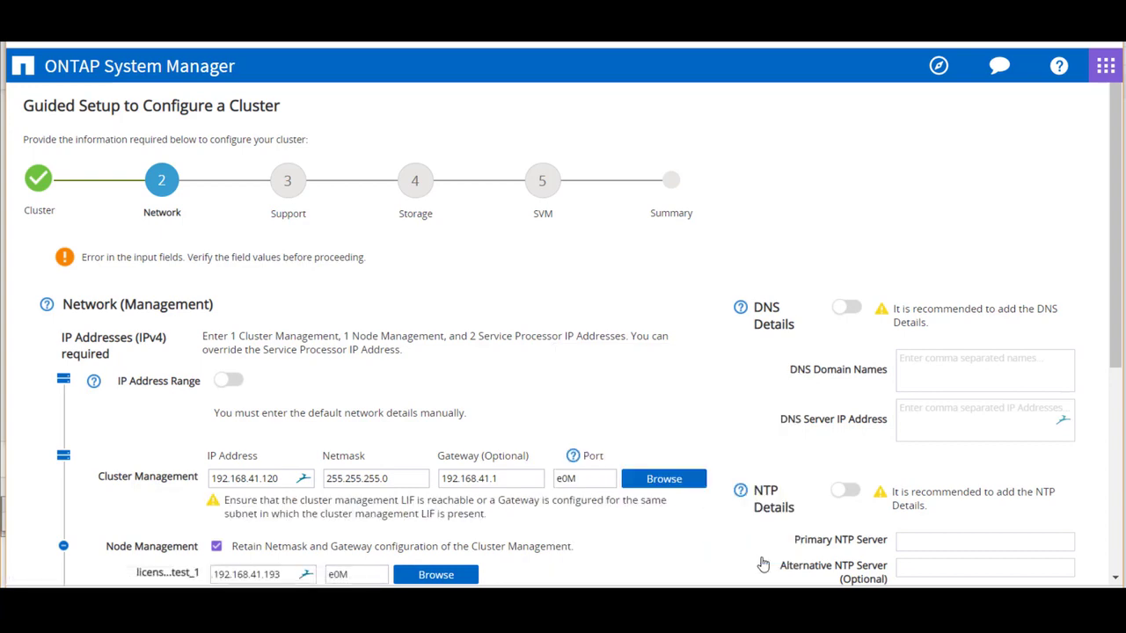
pyautogui.scroll(-3)
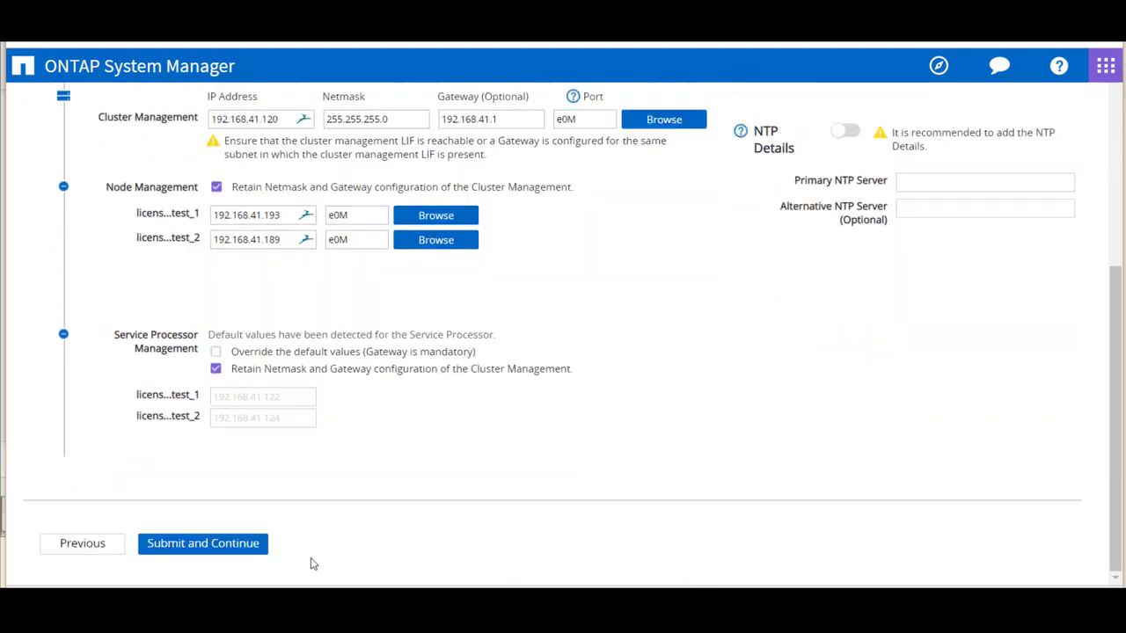
pyautogui.click(203, 543)
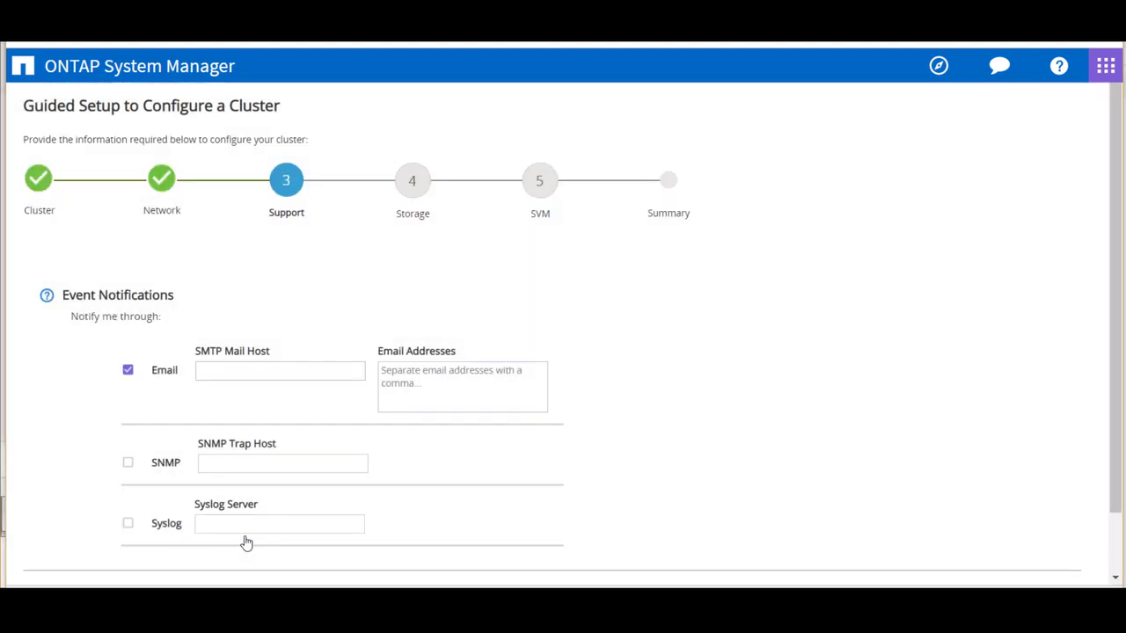
pyautogui.moveTo(246, 400)
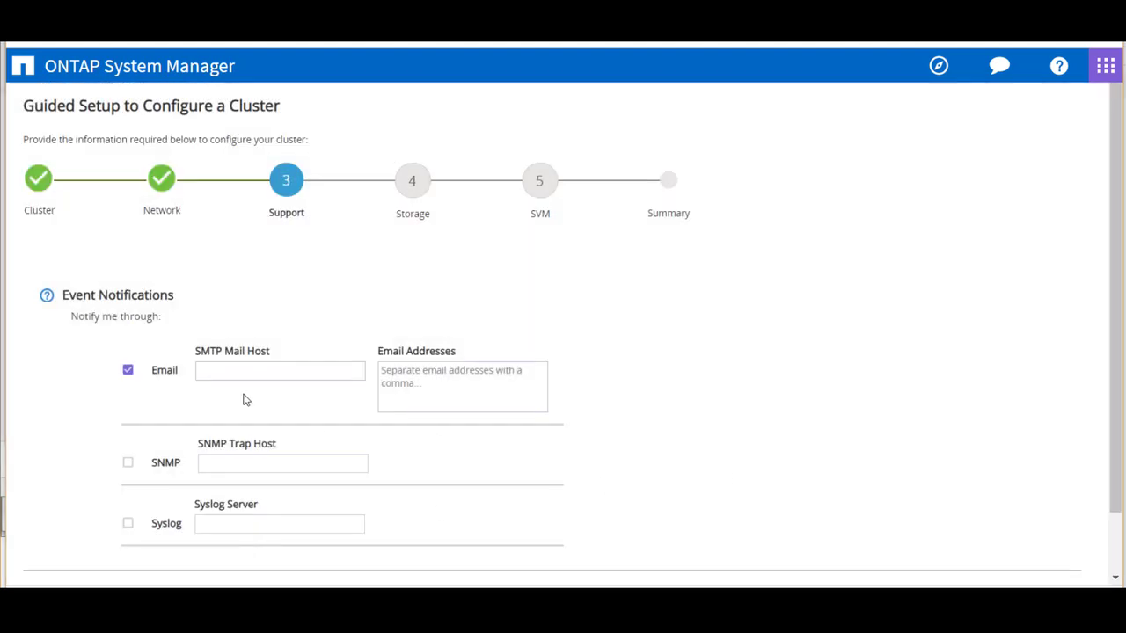
pyautogui.write('smtp.netapp.com')
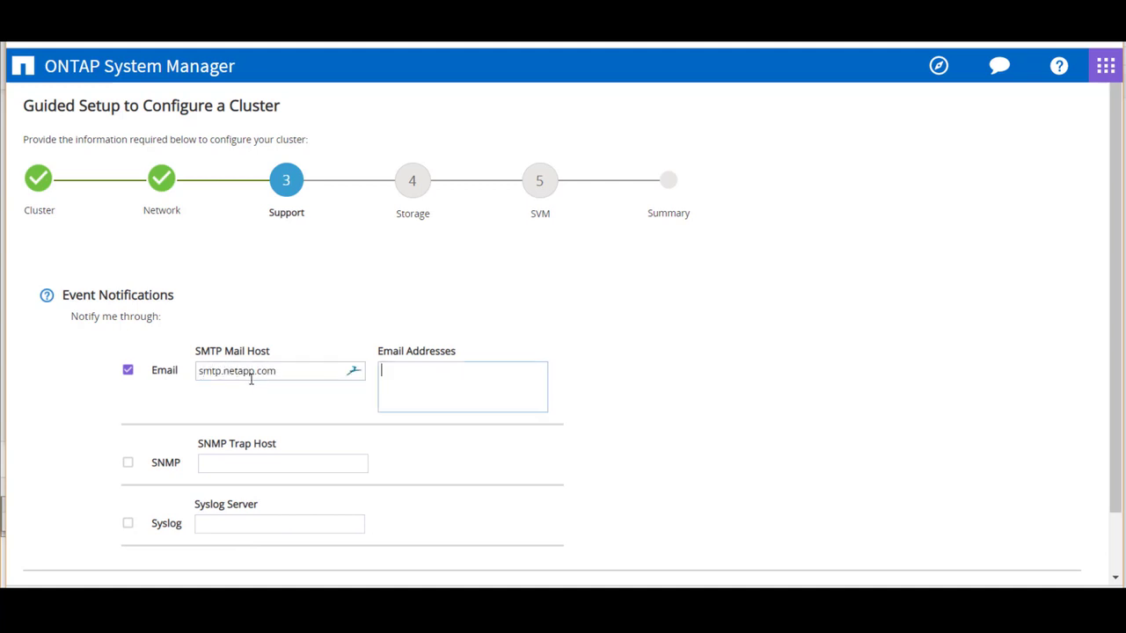
pyautogui.write('test@ne')
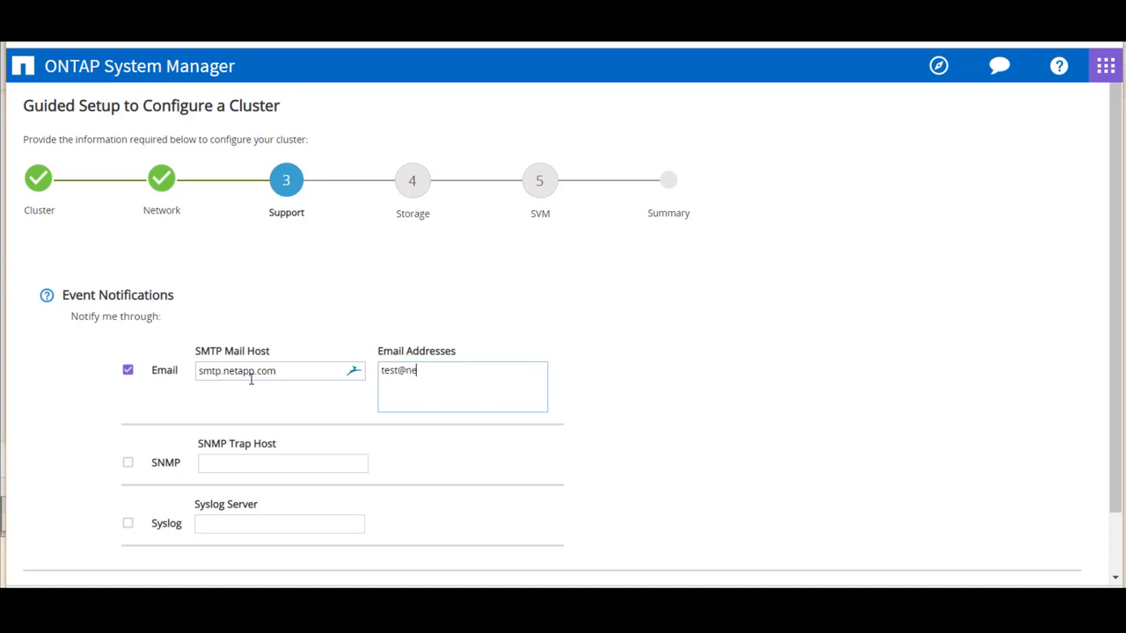
pyautogui.write('tapp.com')
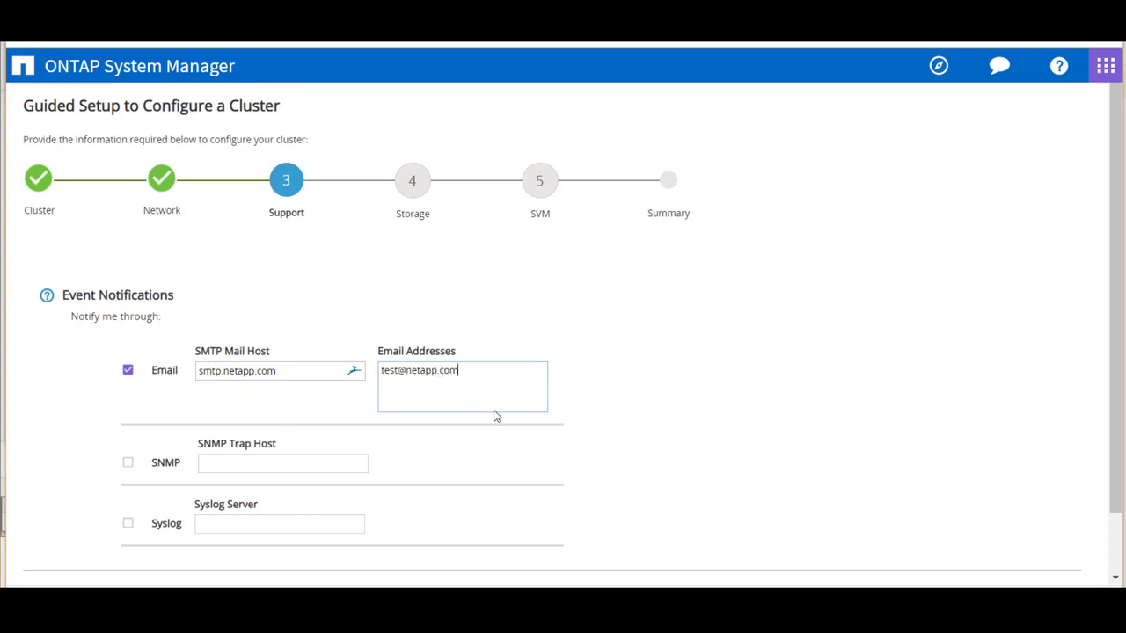
pyautogui.scroll(-3)
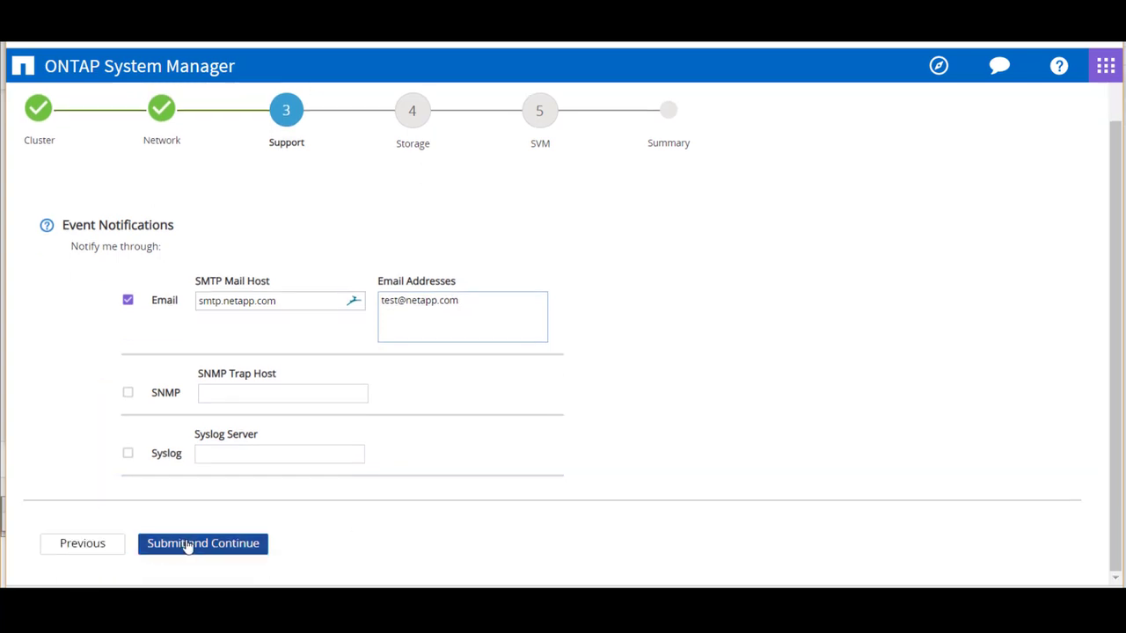
# Submit the support settings and accept the recommended 7.31 TB storage aggregates
pyautogui.click(202, 543)
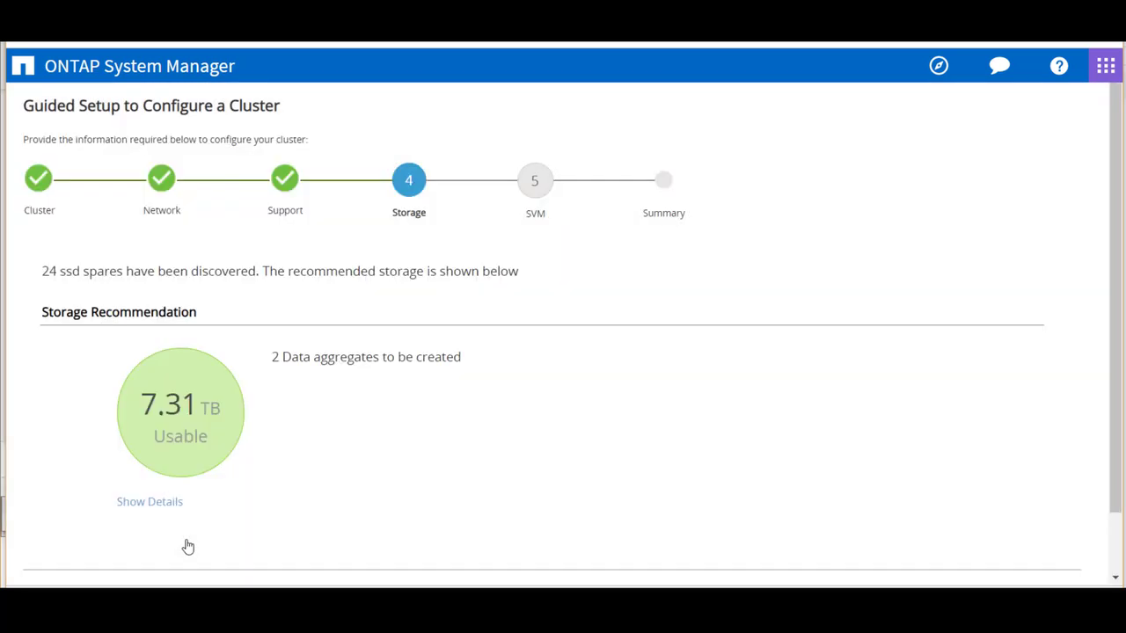
pyautogui.scroll(-3)
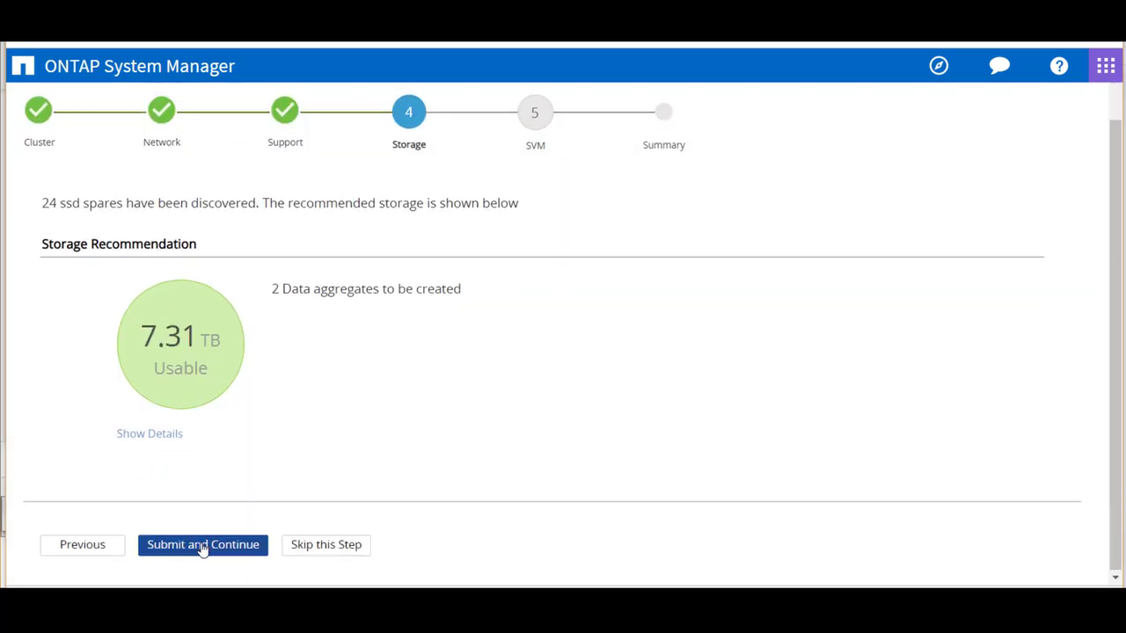
pyautogui.click(202, 545)
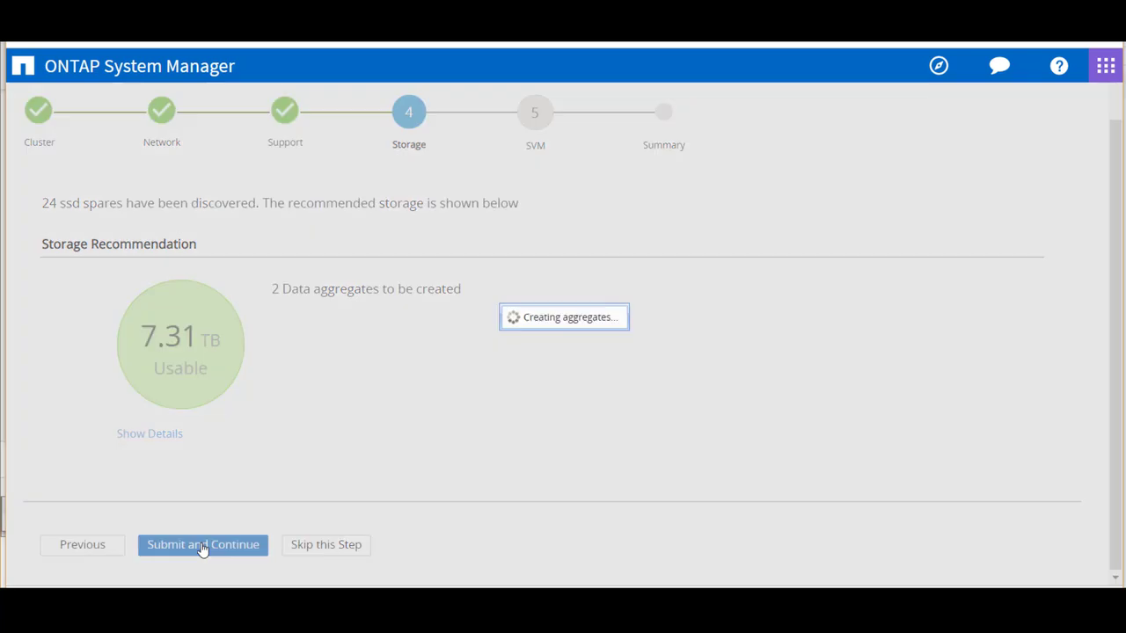
pyautogui.click(202, 544)
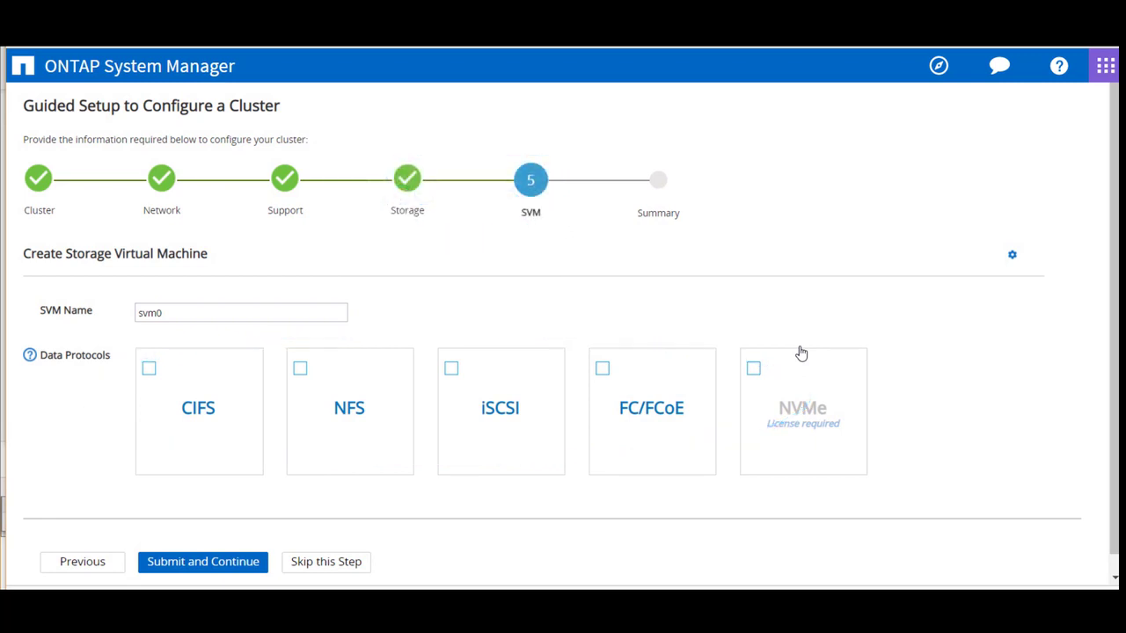
# Tick iSCSI under Data Protocols for svm0 to reveal the node data LIF fields
pyautogui.click(451, 368)
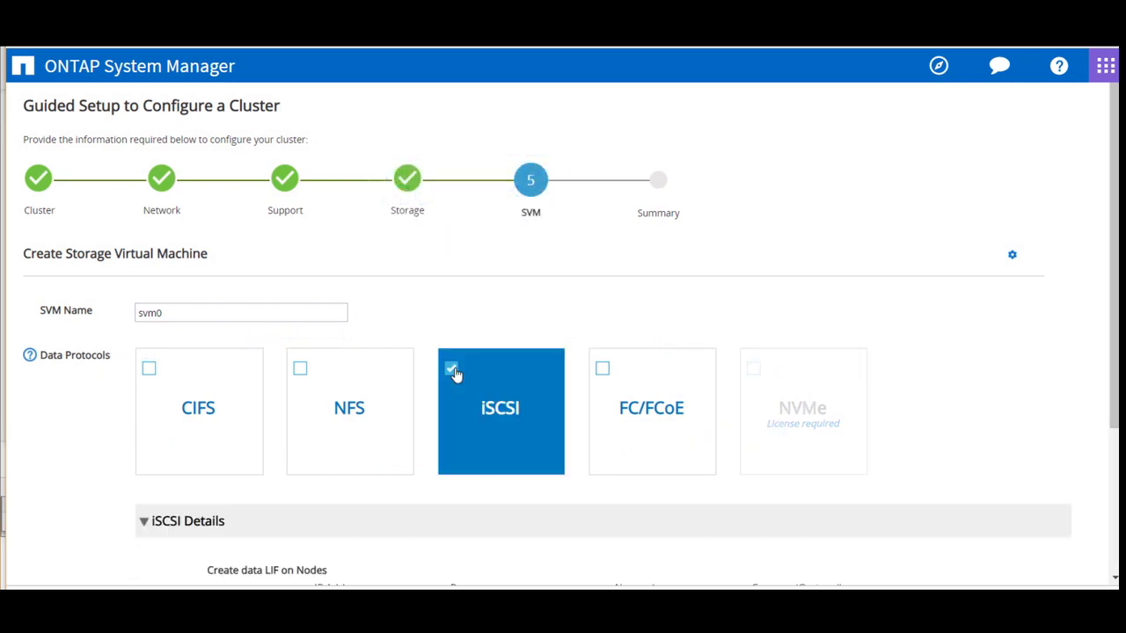
pyautogui.scroll(-3)
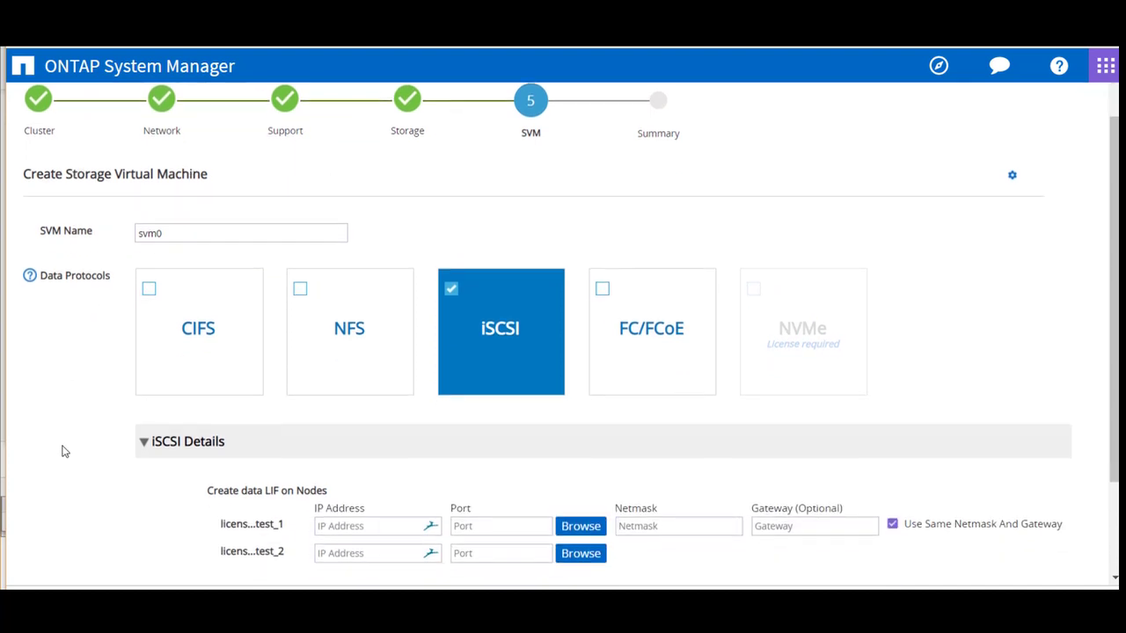